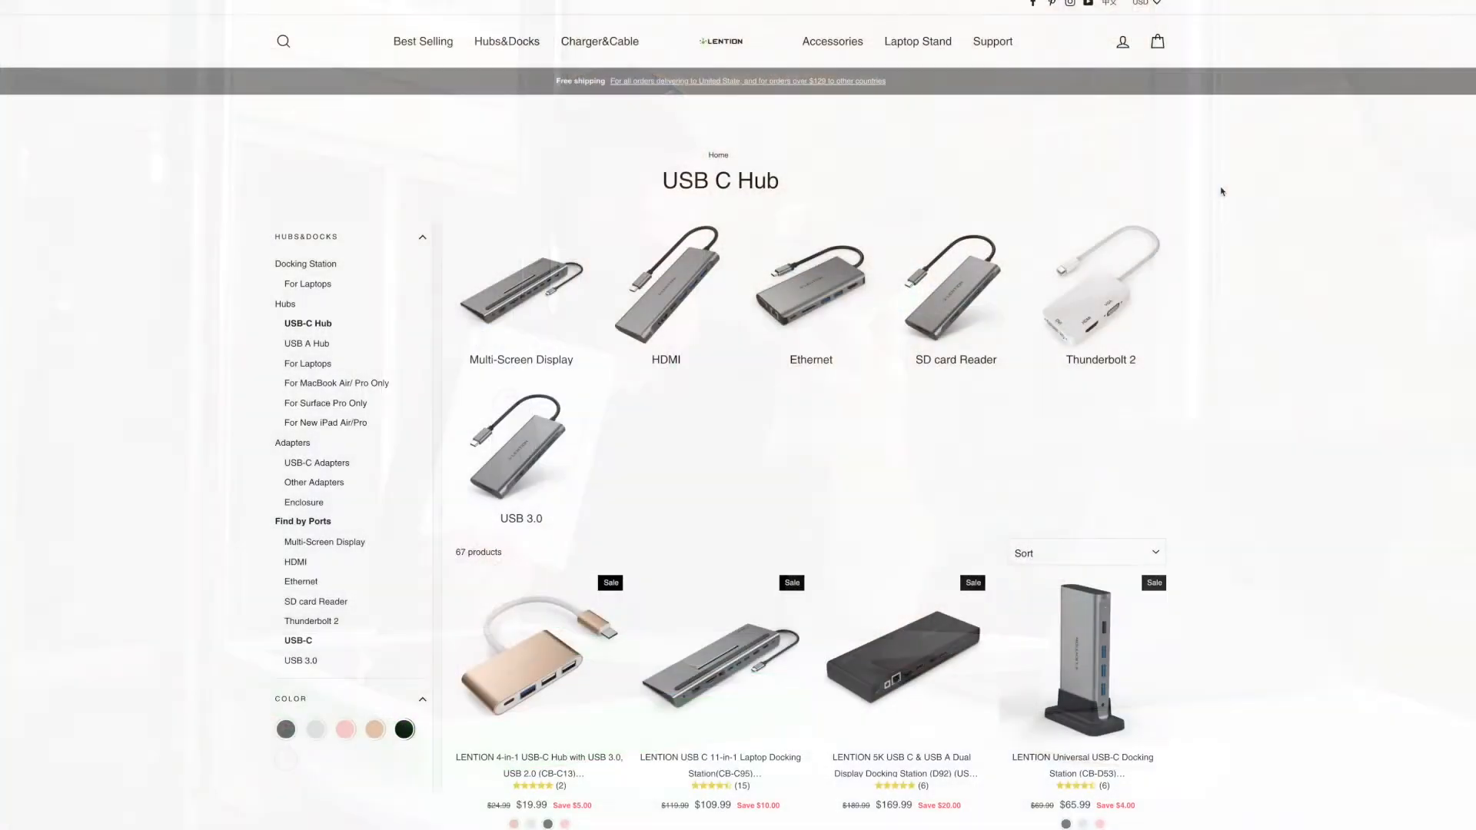
scroll("down", 3)
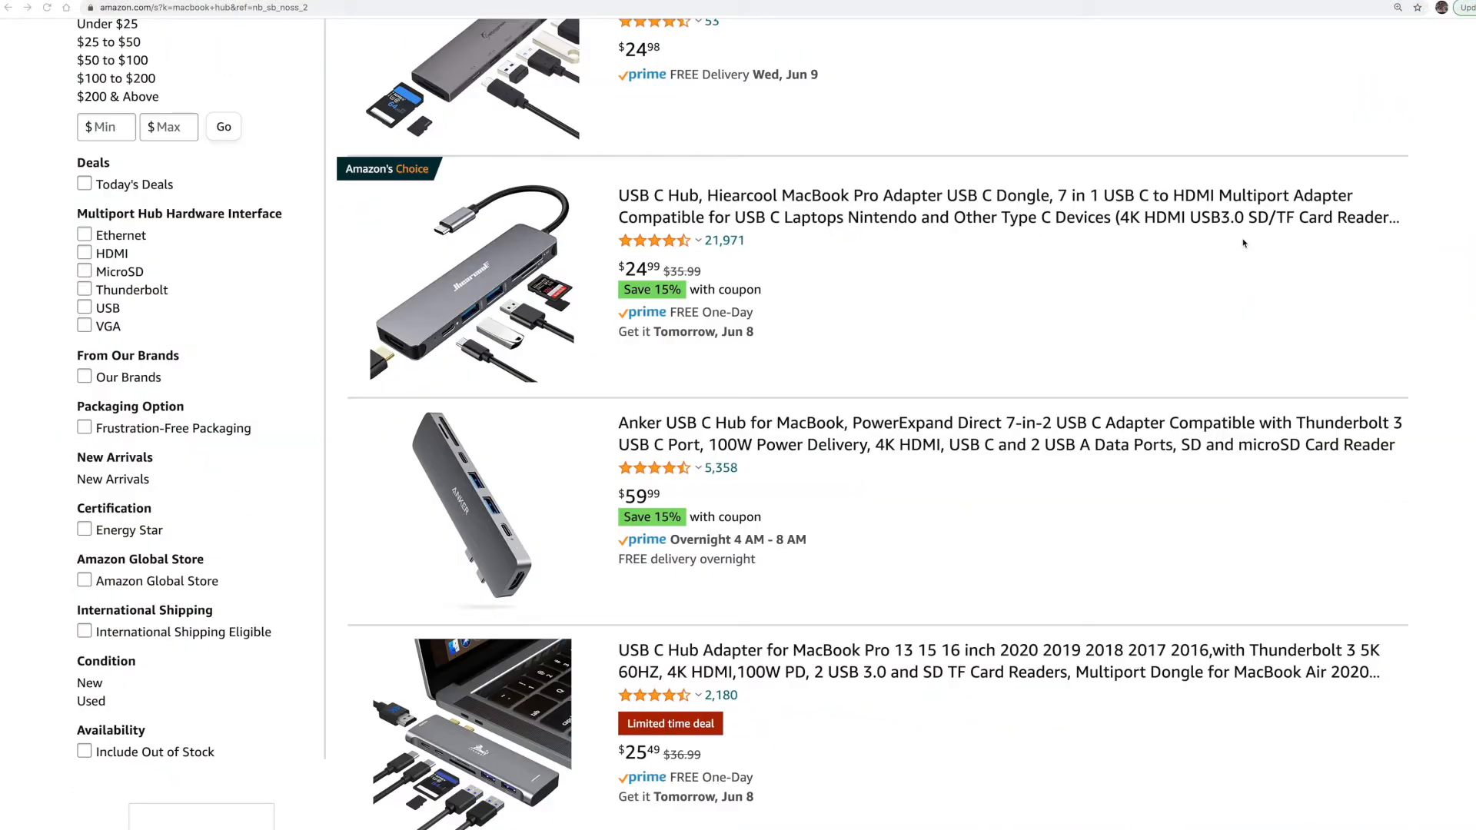
scroll("down", 3)
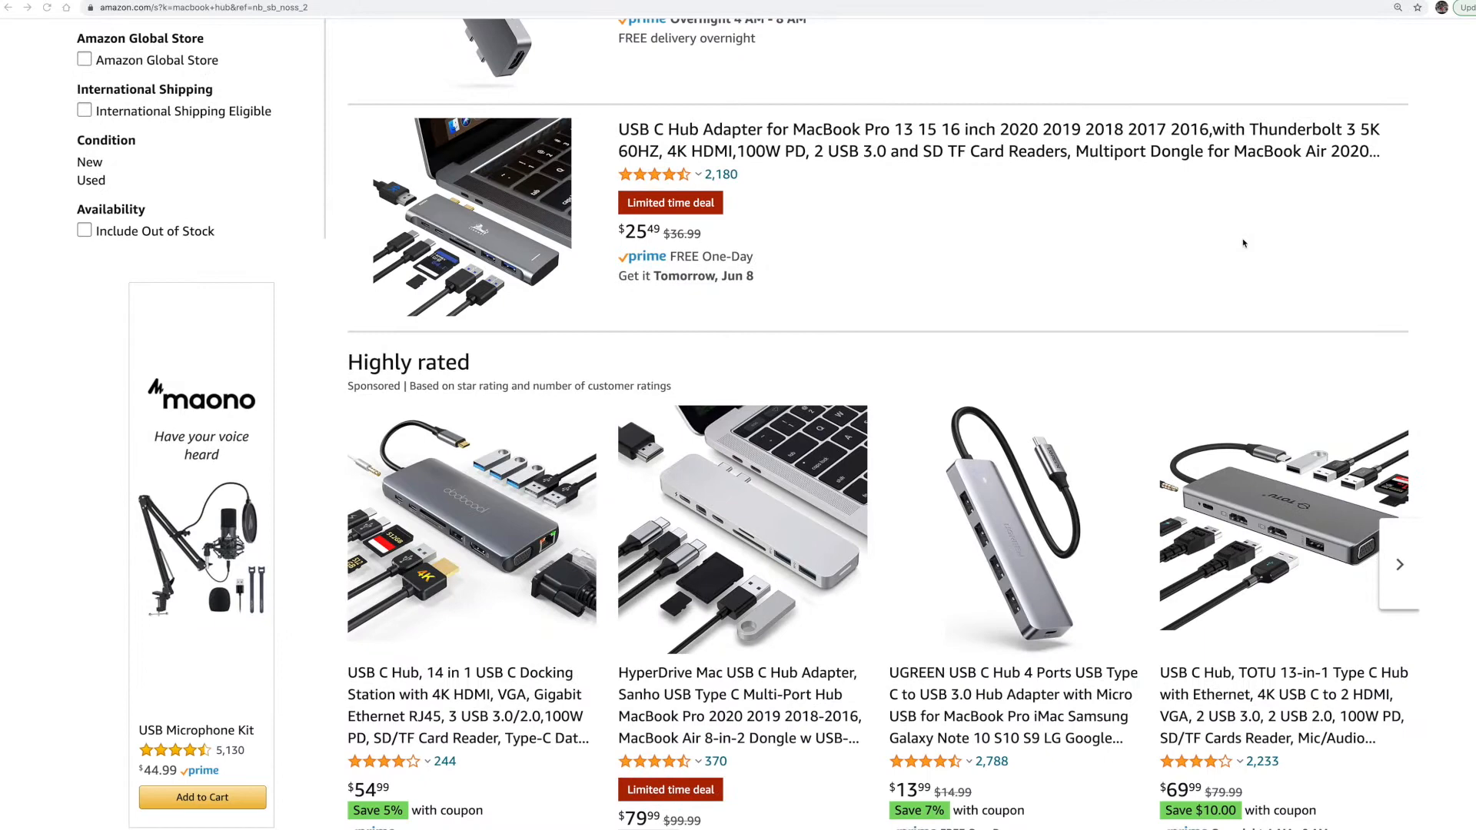